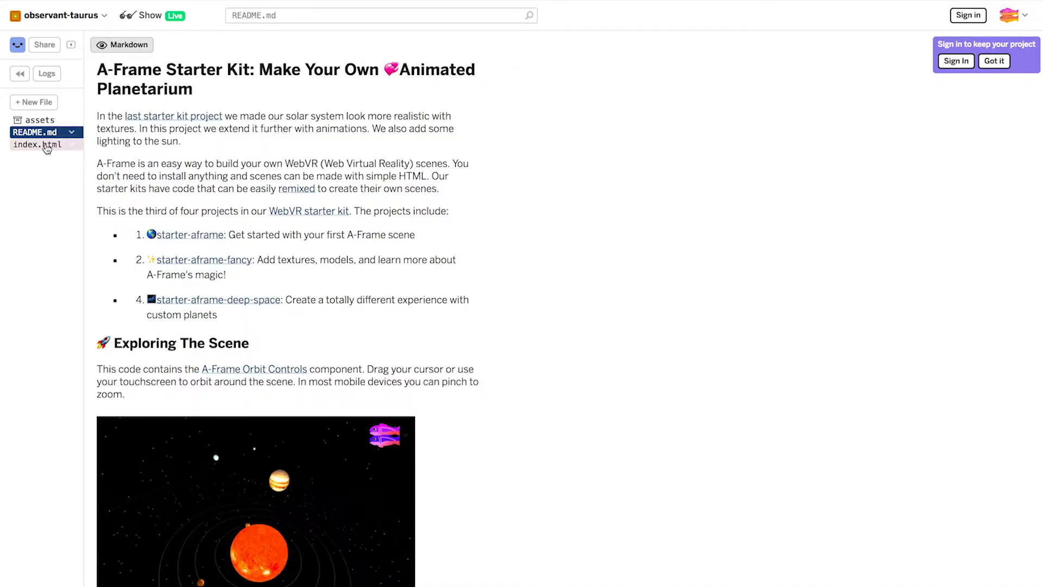
- Switch from the README to index.html showing the A-Frame planetarium scene code
{"action": "left_click", "coordinate": [34, 144]}
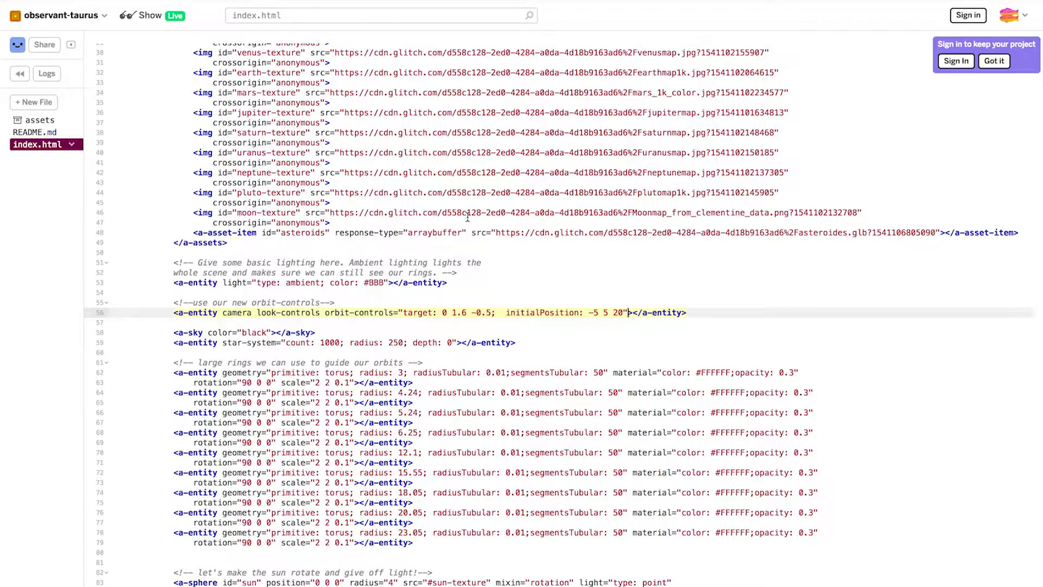
{"action": "left_click", "coordinate": [150, 15]}
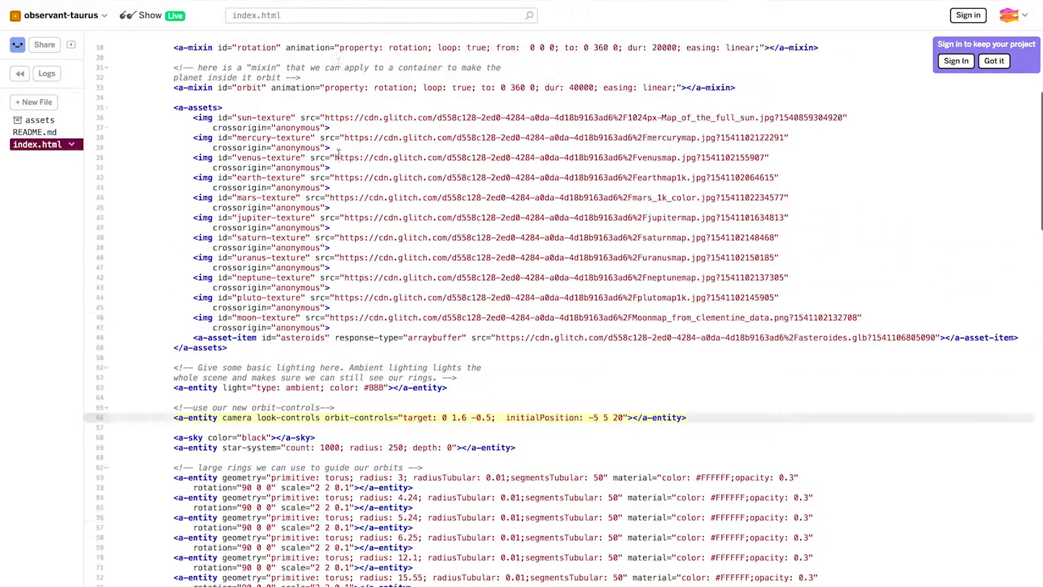
{"action": "scroll", "scroll_direction": "up", "scroll_amount": 3}
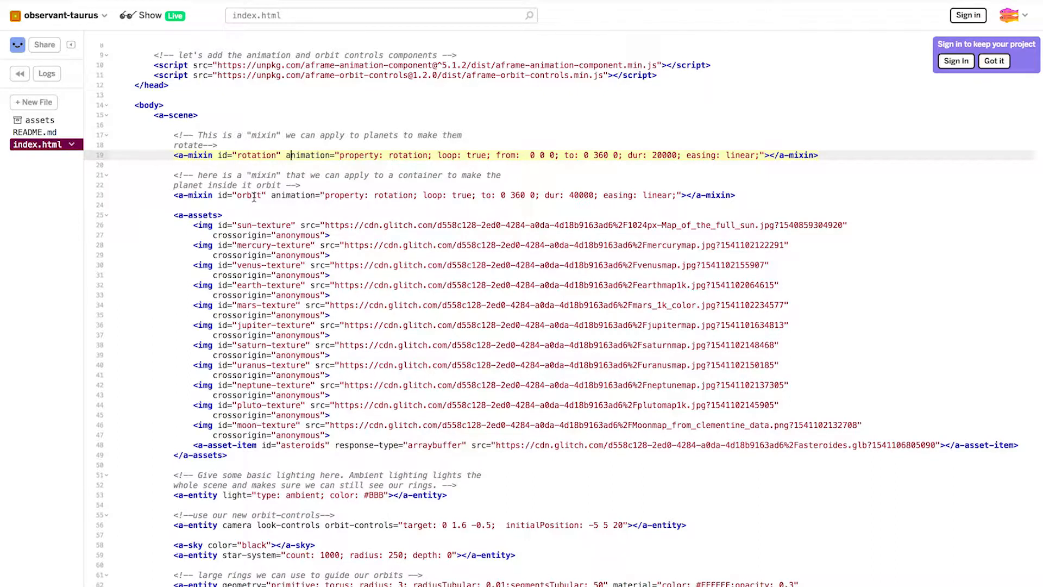
{"action": "mouse_move", "coordinate": [83, 299]}
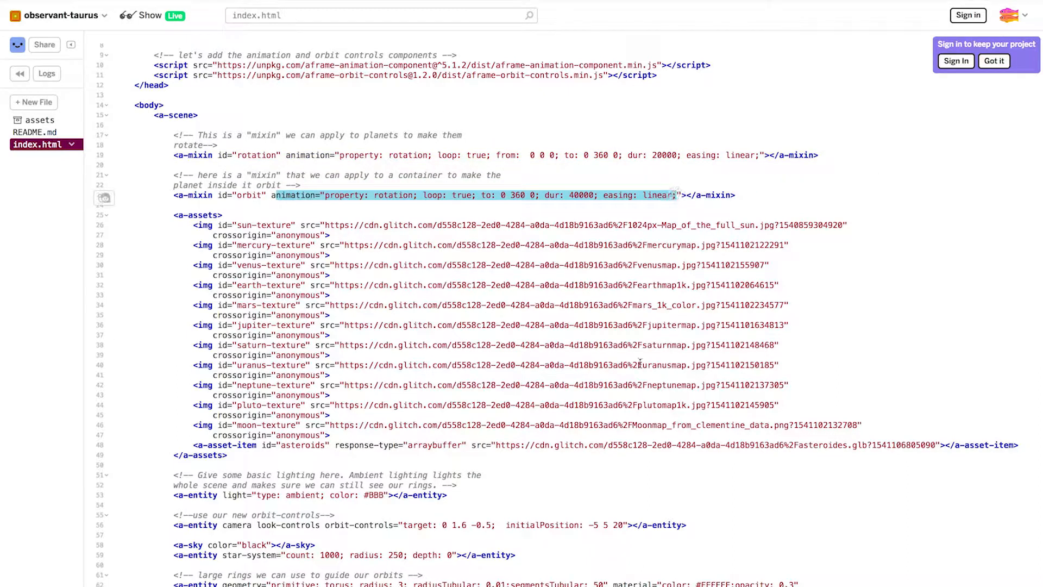
{"action": "scroll", "scroll_direction": "down", "scroll_amount": 3}
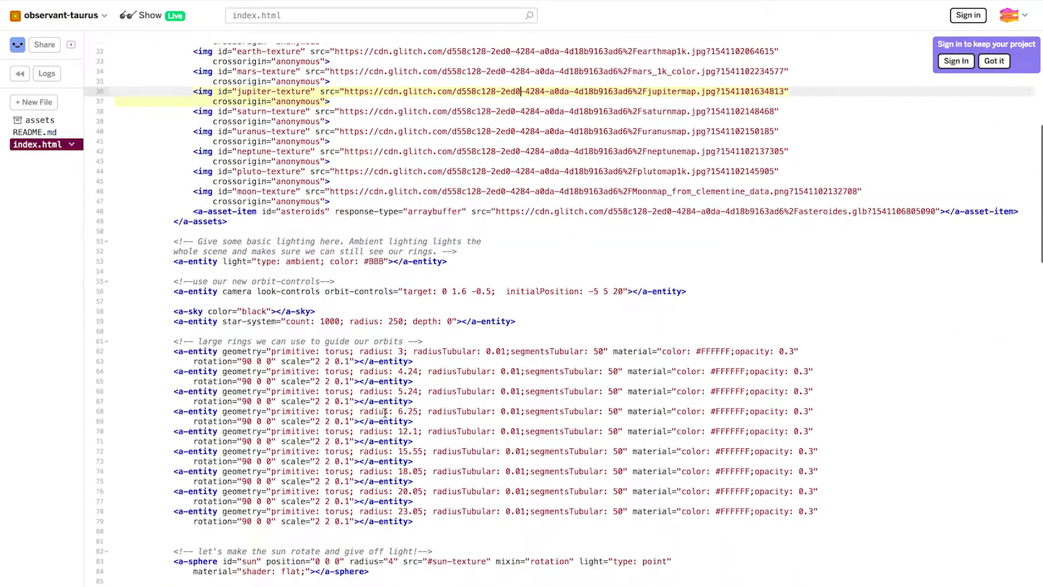
{"action": "scroll", "scroll_direction": "down", "scroll_amount": 3}
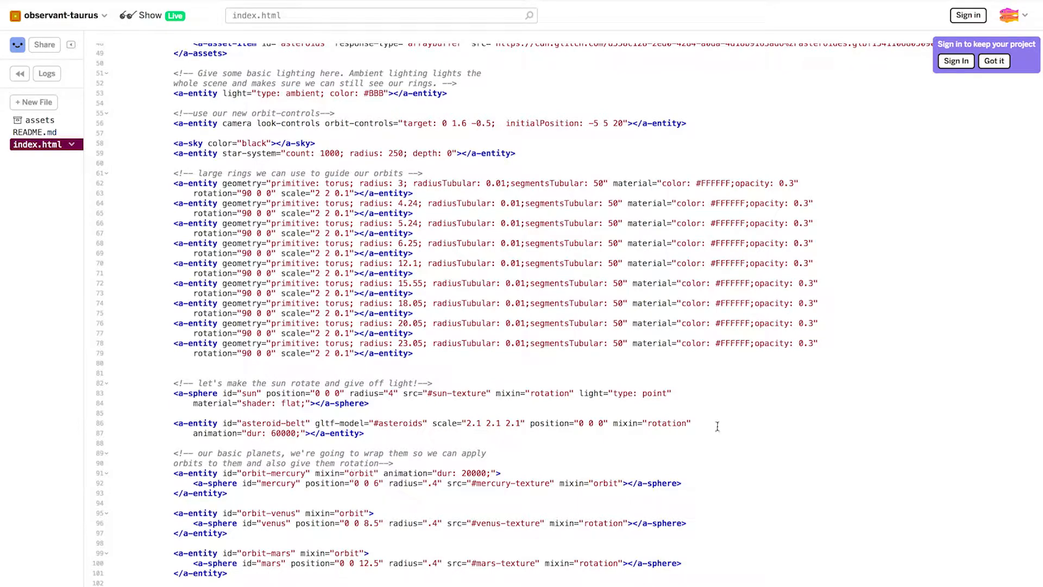
{"action": "left_click", "coordinate": [150, 16]}
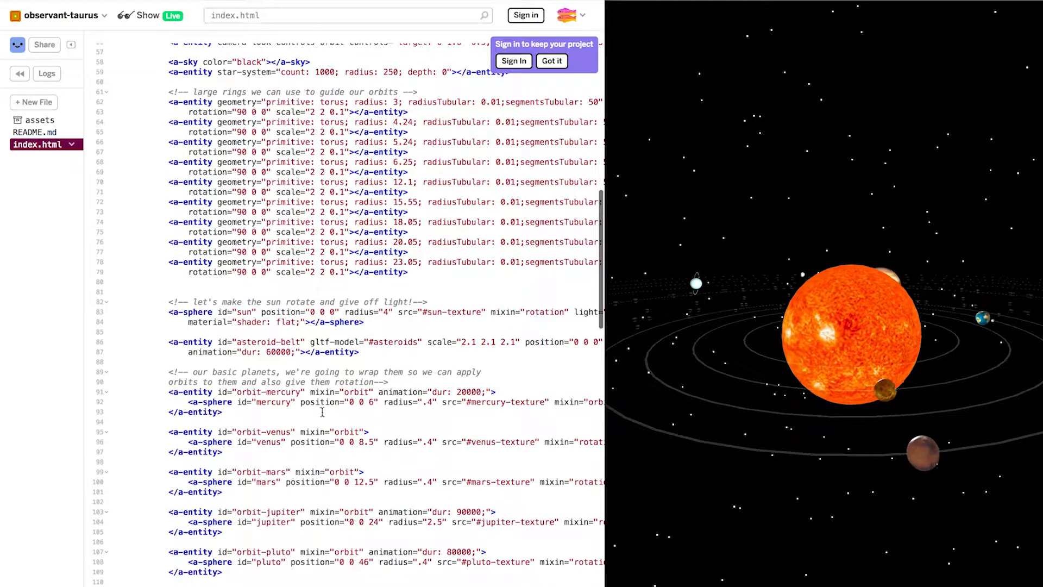
- Return to the README presenting the A-Frame Starter Kit planetarium guide
{"action": "double_click", "coordinate": [355, 392]}
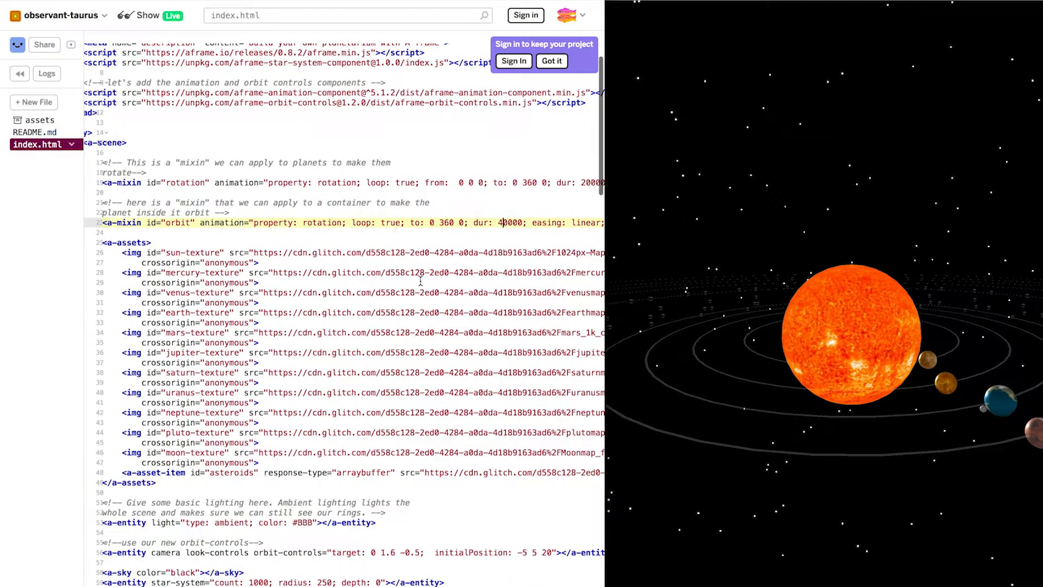
{"action": "scroll", "scroll_direction": "up", "scroll_amount": 3}
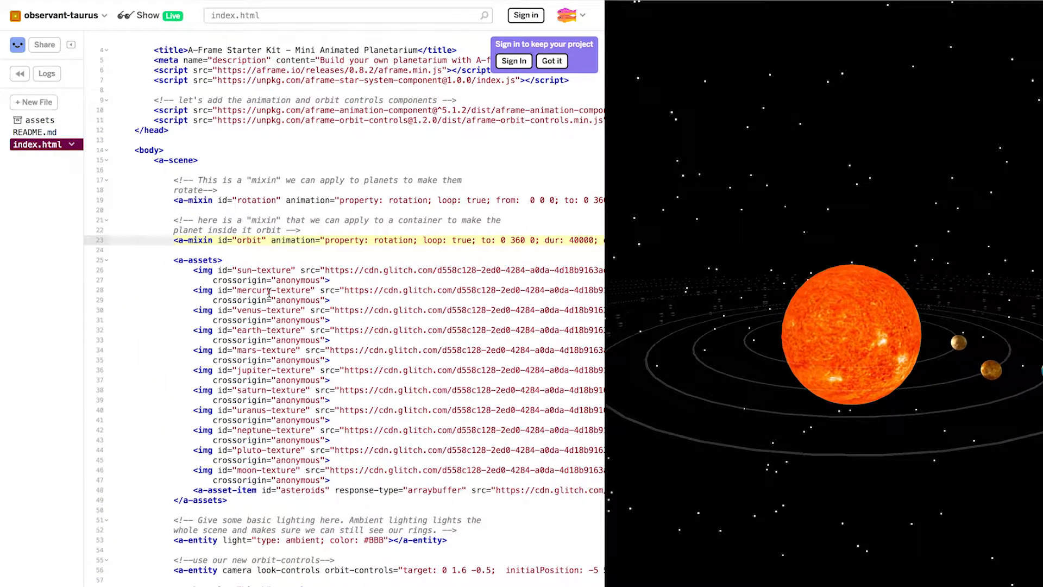
{"action": "left_click", "coordinate": [35, 131]}
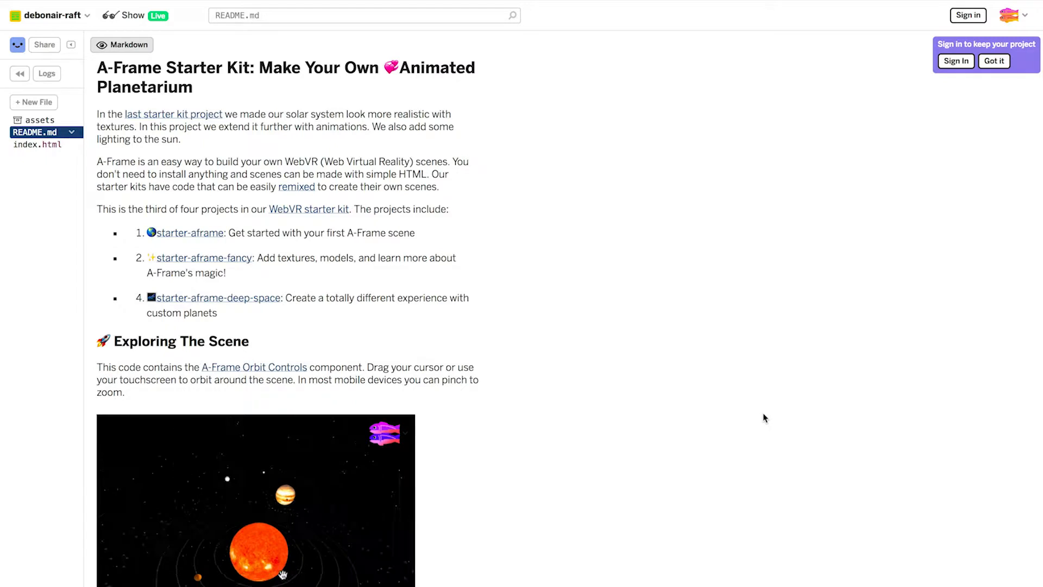
- Read the README's A-Frame Inspector section and launch the running planetarium app
{"action": "scroll", "scroll_direction": "down", "scroll_amount": 3}
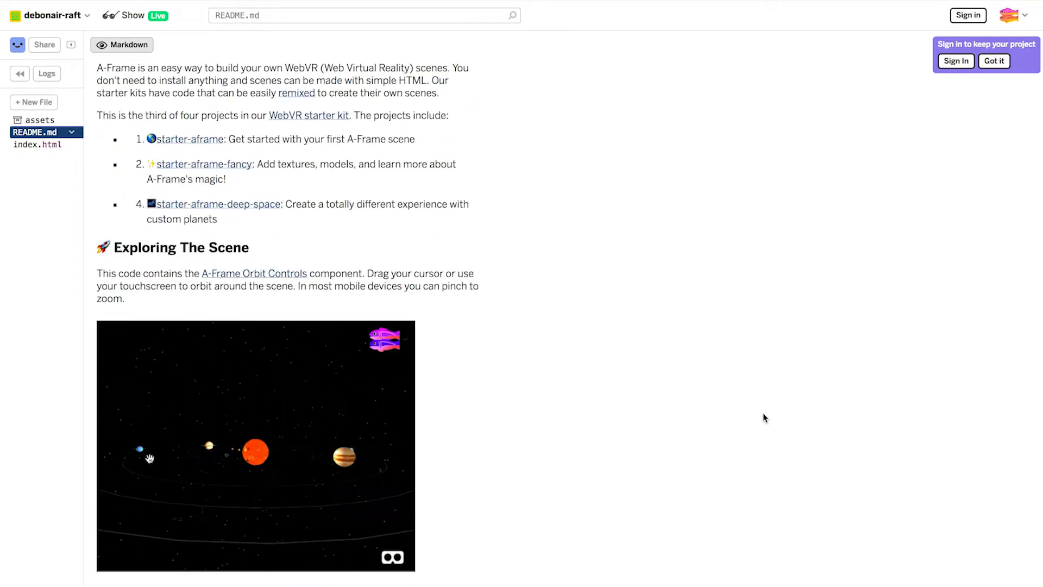
{"action": "scroll", "scroll_direction": "down", "scroll_amount": 3}
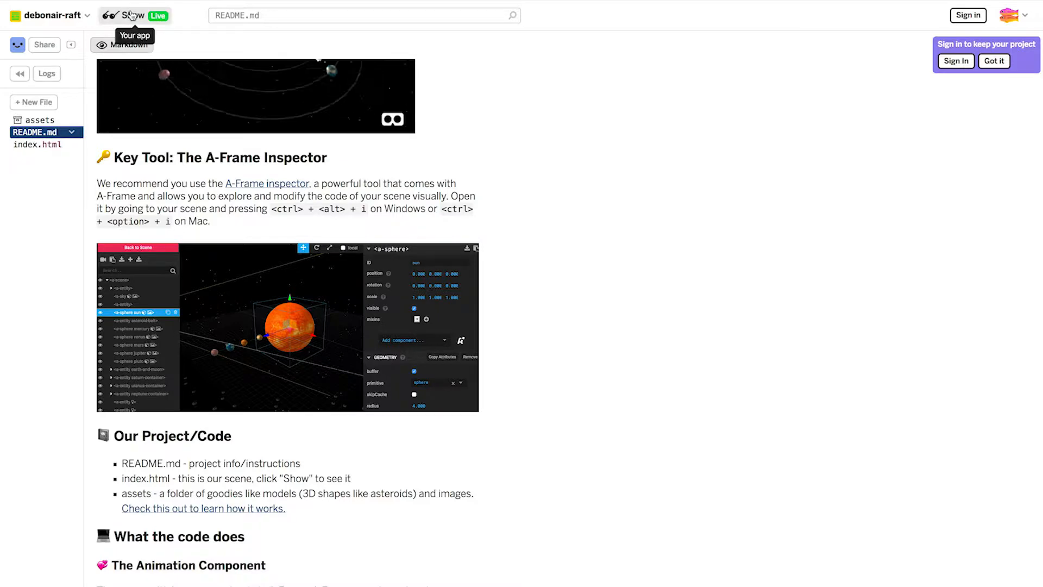
{"action": "left_click", "coordinate": [130, 15]}
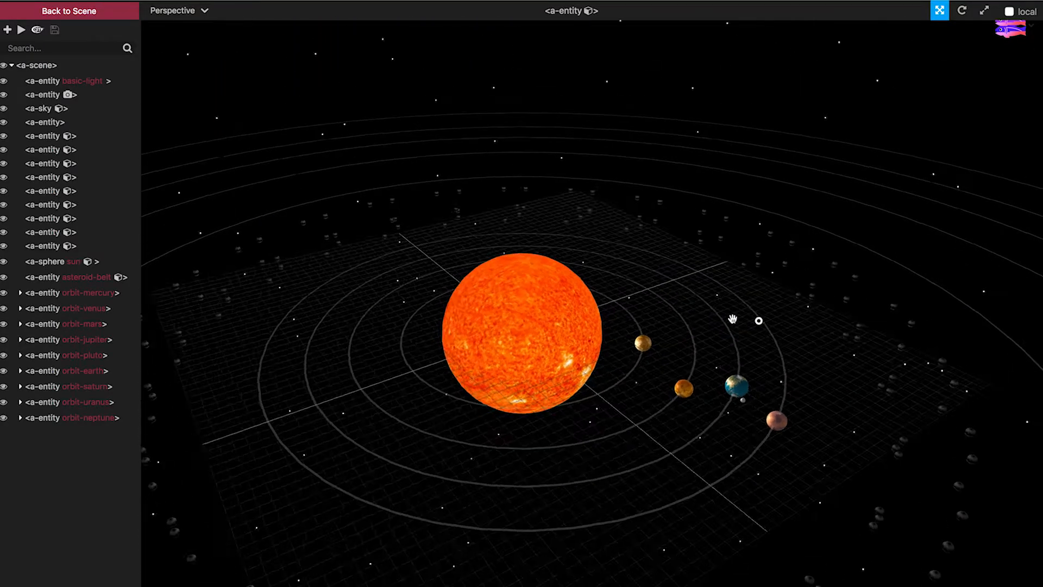
- Orbit the scene around the sun and select the a-sphere sun entity for editing
{"action": "left_click_drag", "start_coordinate": [731, 319], "coordinate": [761, 298]}
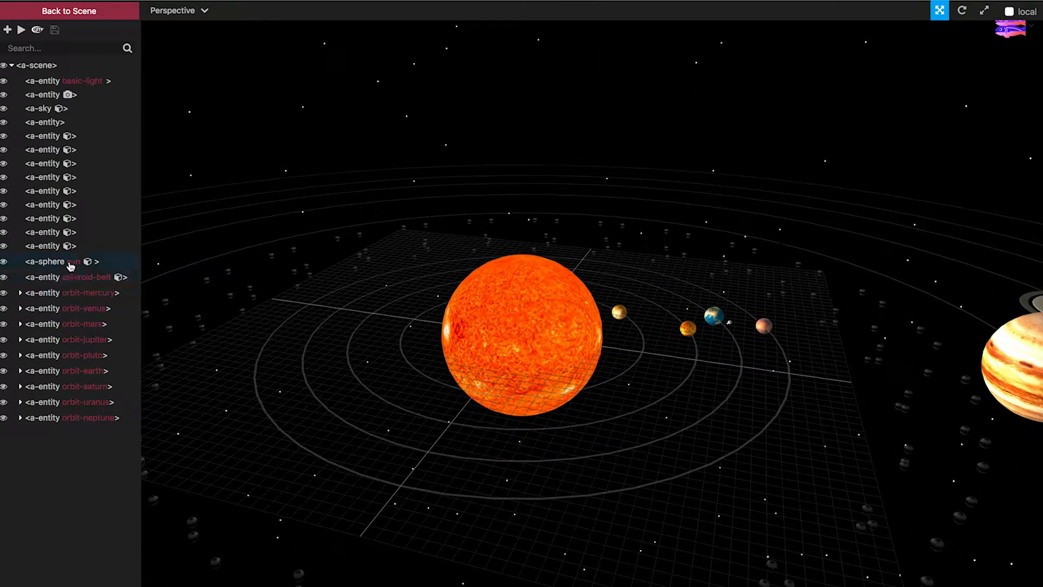
{"action": "left_click", "coordinate": [48, 261]}
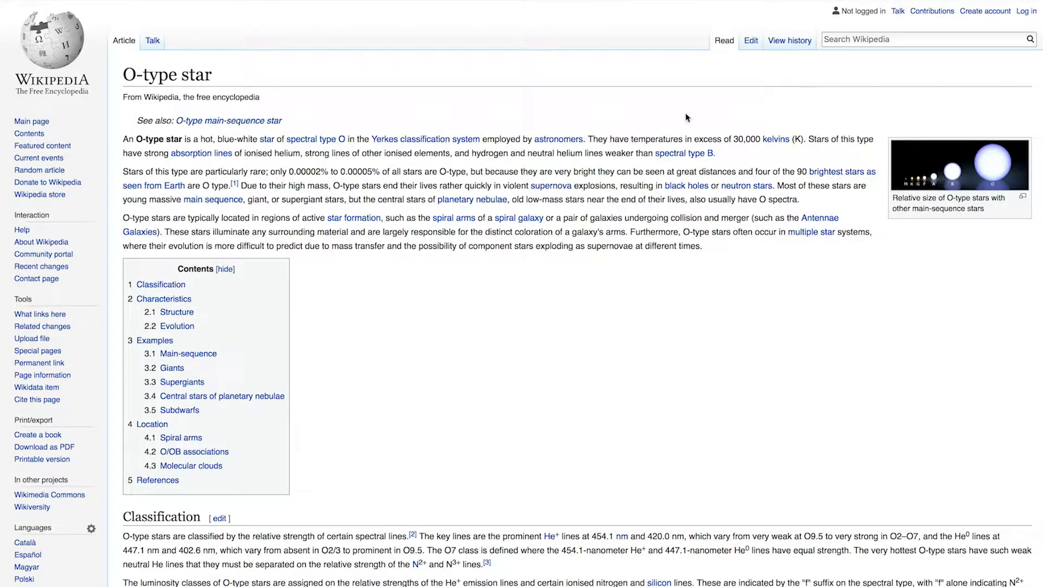
{"action": "mouse_move", "coordinate": [420, 145]}
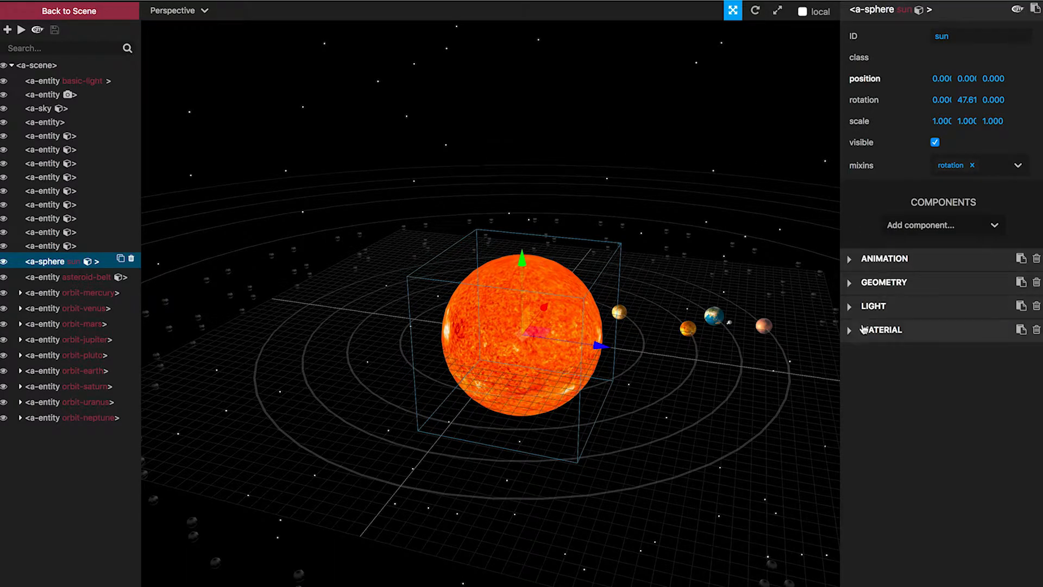
- Set the sun's LIGHT component colour to blue (#0432ff) with intensity 2
{"action": "left_click", "coordinate": [849, 307]}
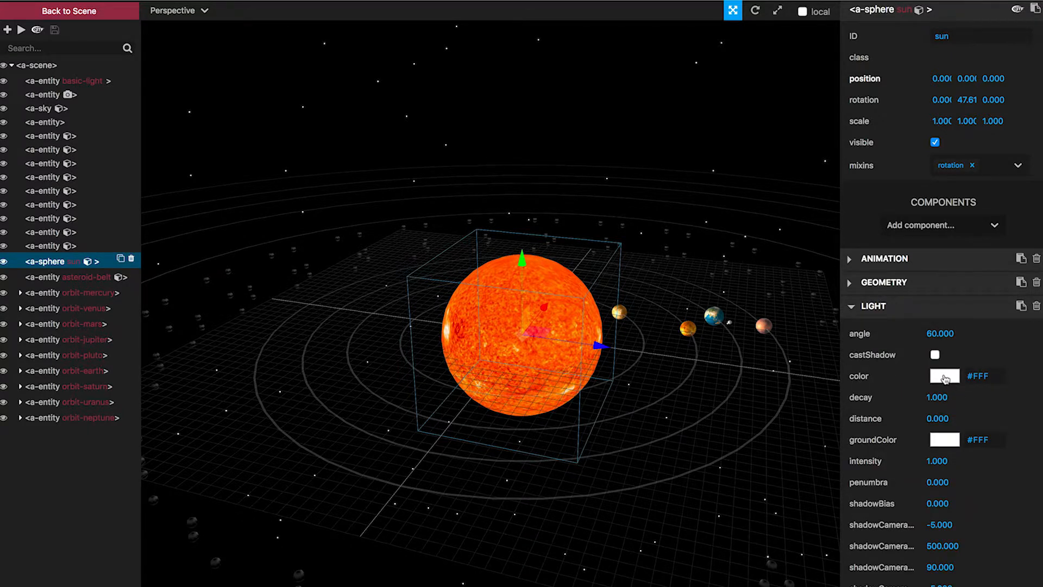
{"action": "left_click", "coordinate": [945, 375]}
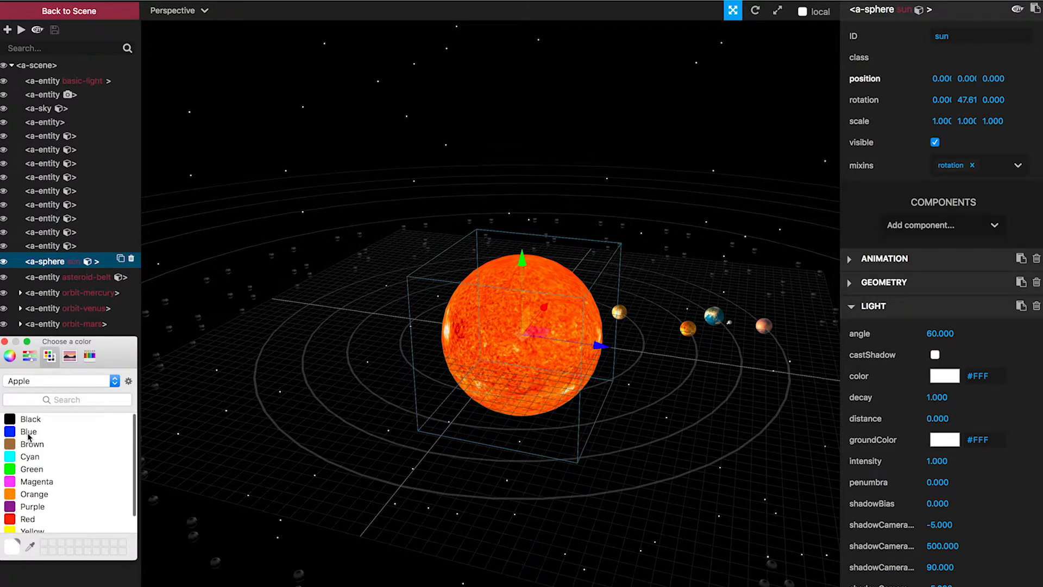
{"action": "left_click", "coordinate": [28, 431]}
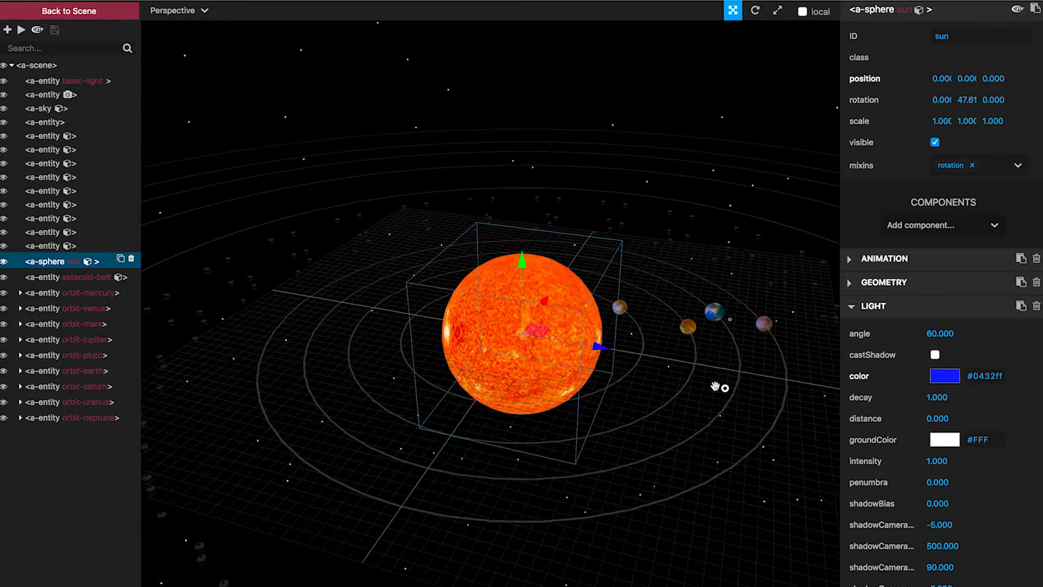
{"action": "left_click_drag", "start_coordinate": [715, 387], "coordinate": [599, 320]}
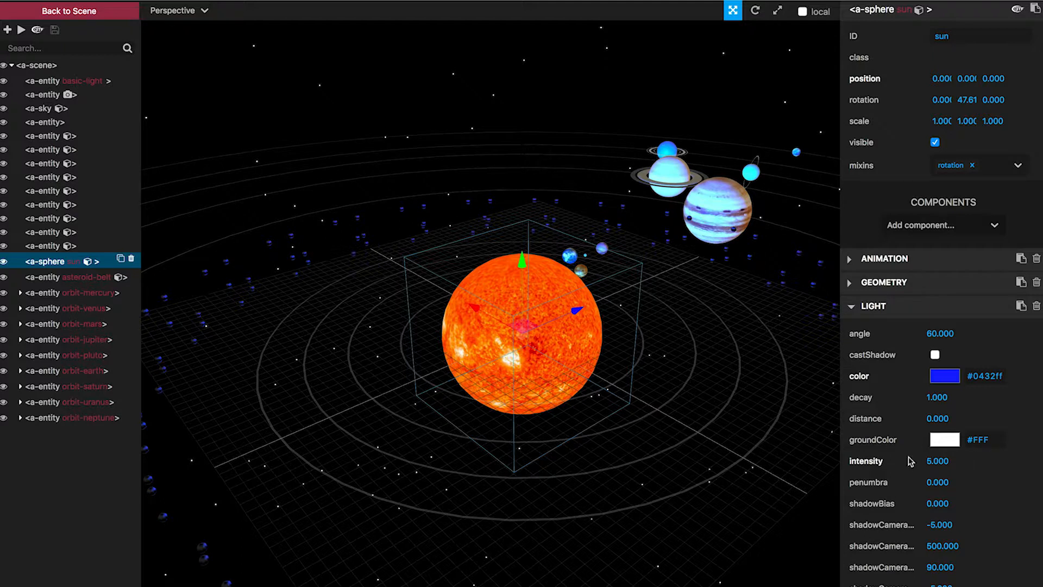
{"action": "left_click", "coordinate": [938, 461]}
{"action": "type", "text": "2.000"}
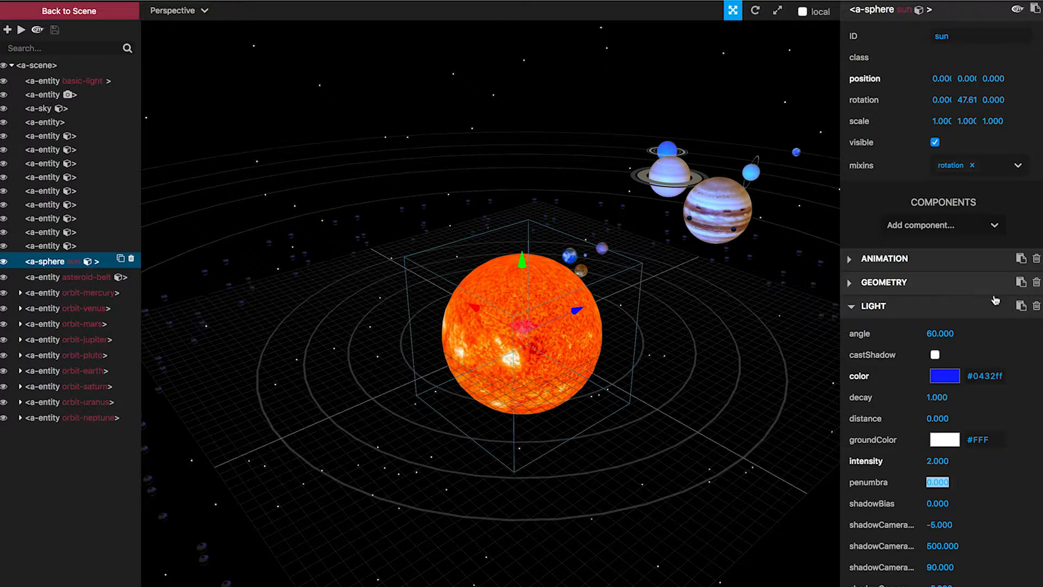
{"action": "mouse_move", "coordinate": [1023, 306]}
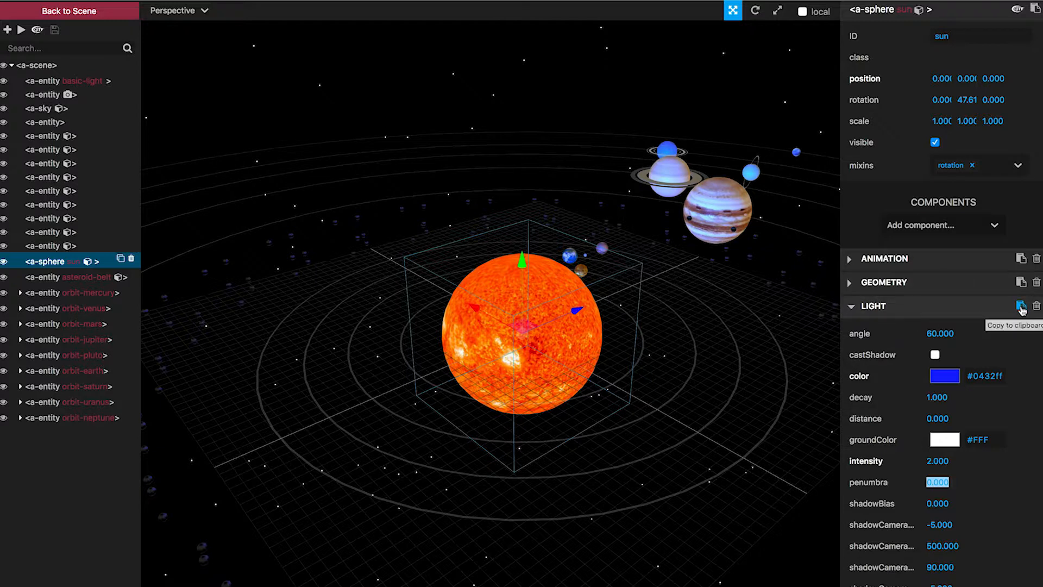
- Copy the sun's light settings and scroll index.html to the sun sphere markup
{"action": "left_click", "coordinate": [874, 307]}
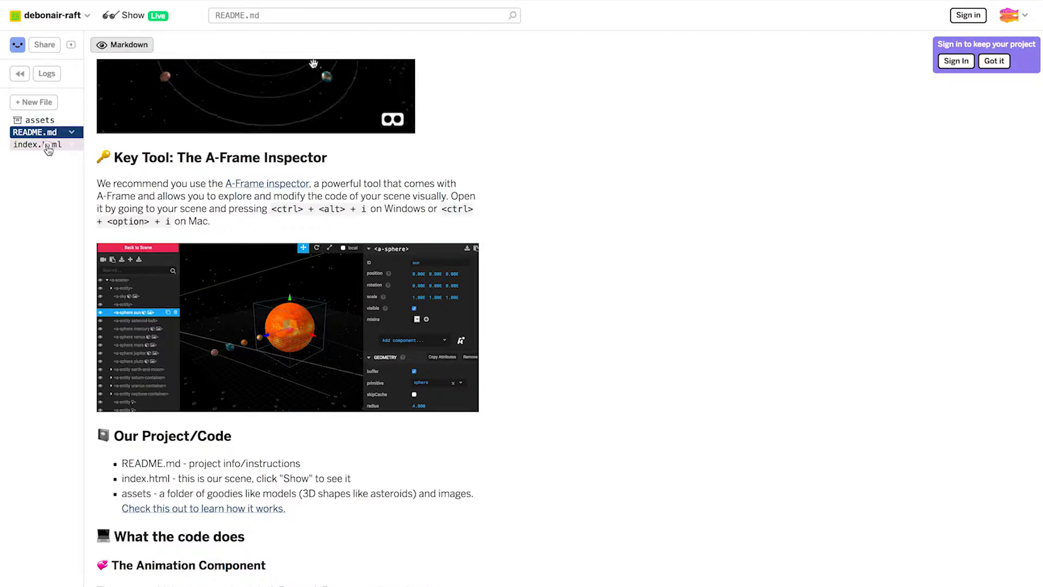
{"action": "left_click", "coordinate": [39, 144]}
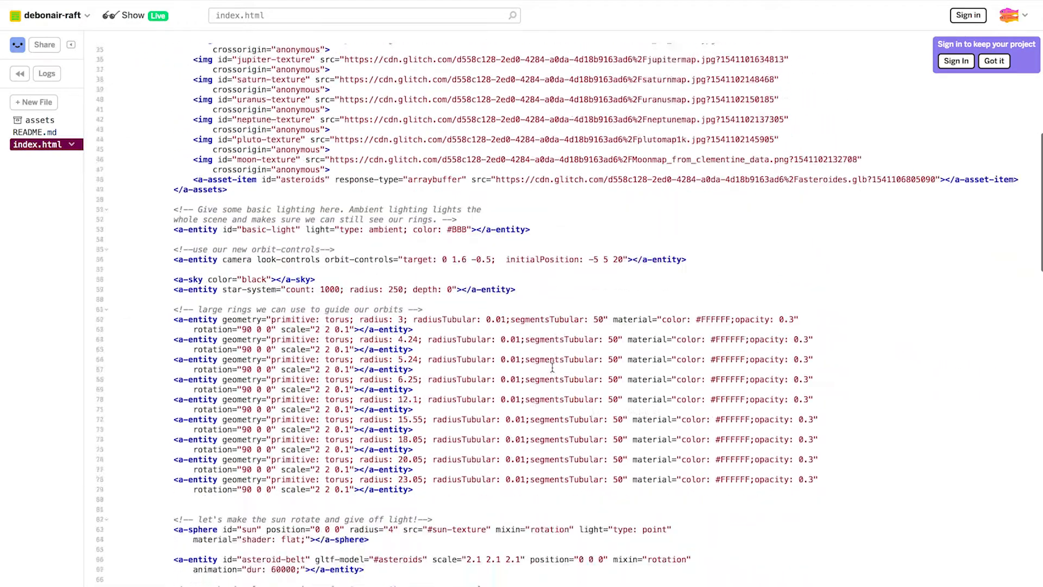
{"action": "scroll", "scroll_direction": "down", "scroll_amount": 3}
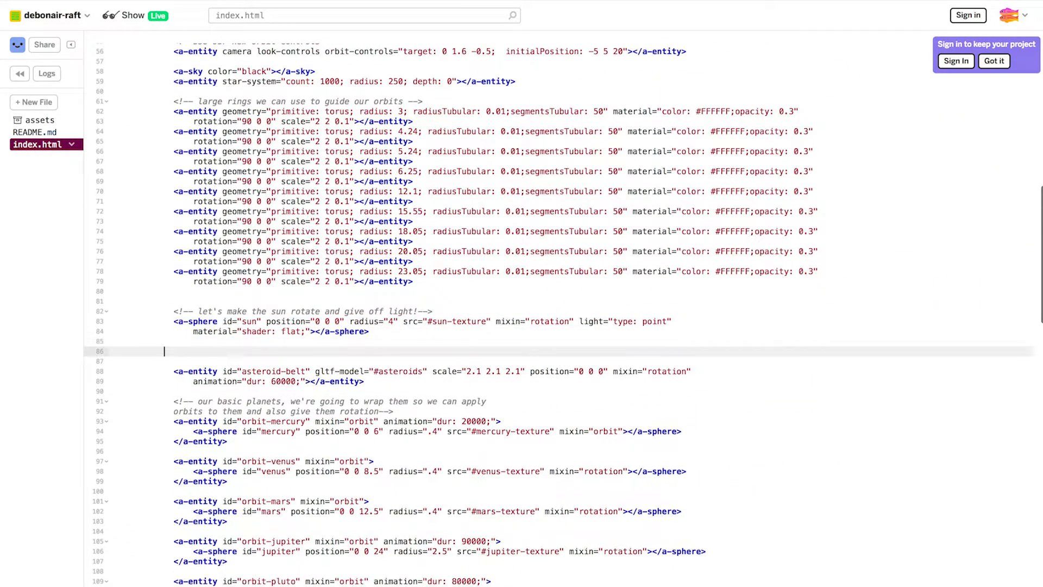
- Give the sun a-sphere light="type: point; color: #0432ff; intensity: 2" and color="blue"
{"action": "type", "text": "light=\"type: point; color: #0432ff; intensity: 2\""}
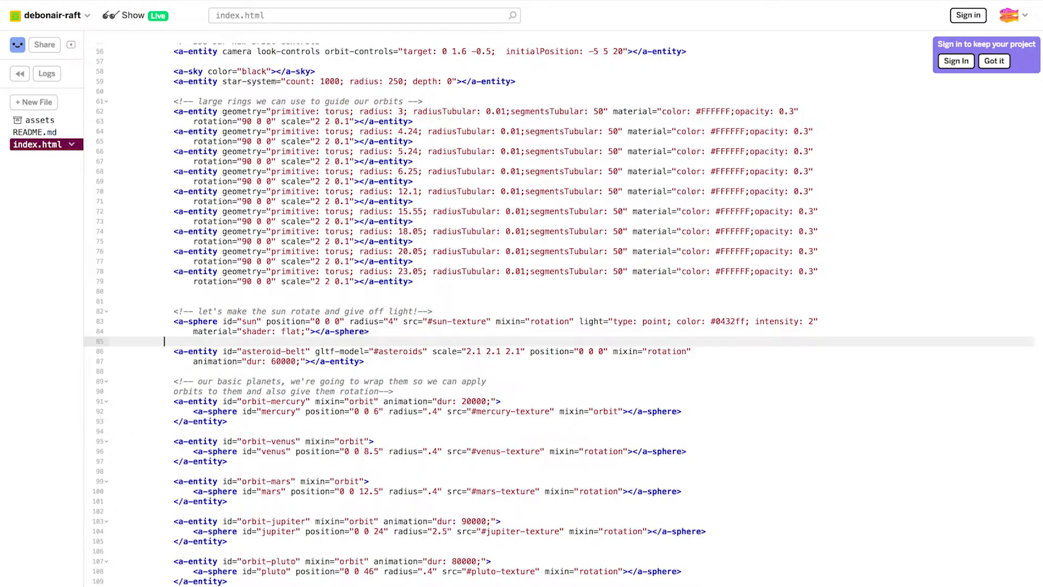
{"action": "left_click", "coordinate": [130, 15]}
{"action": "type", "text": " color="}
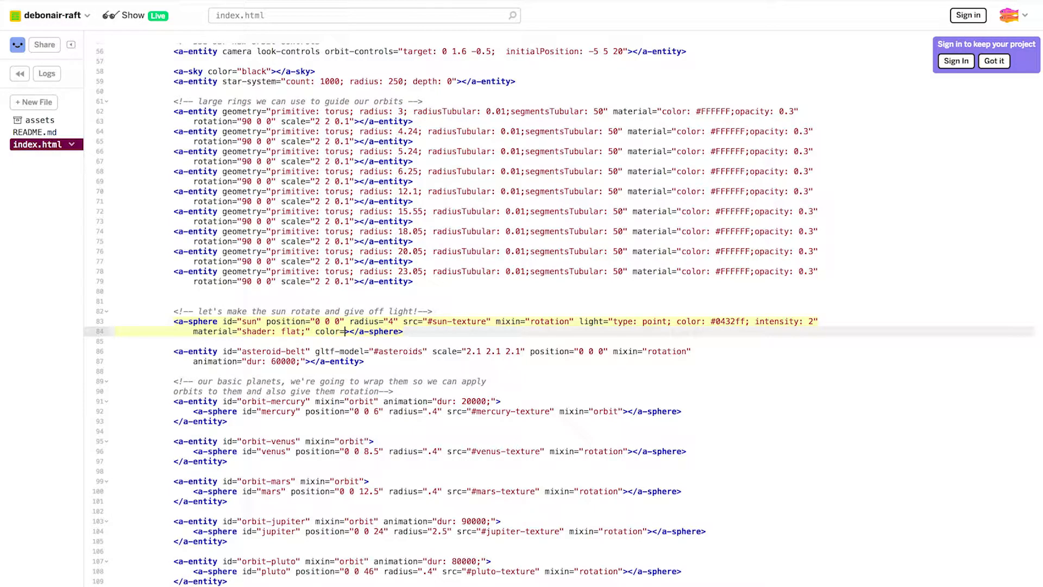
{"action": "type", "text": "blue"}
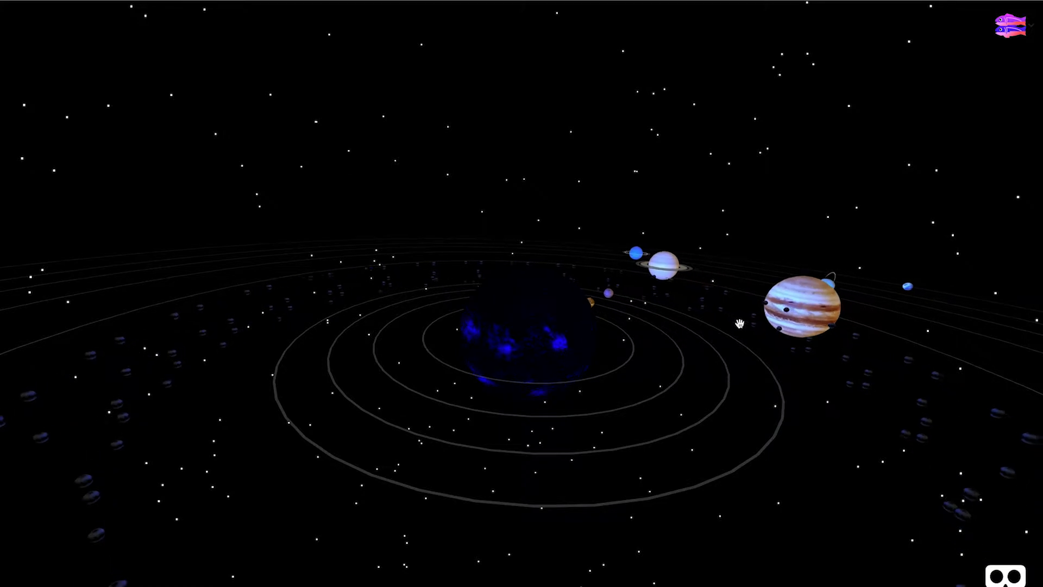
- Bring up the Inspector with Ctrl+Alt+I on the blue-sun scene and resume its animation
{"action": "key", "text": "ctrl+alt+i"}
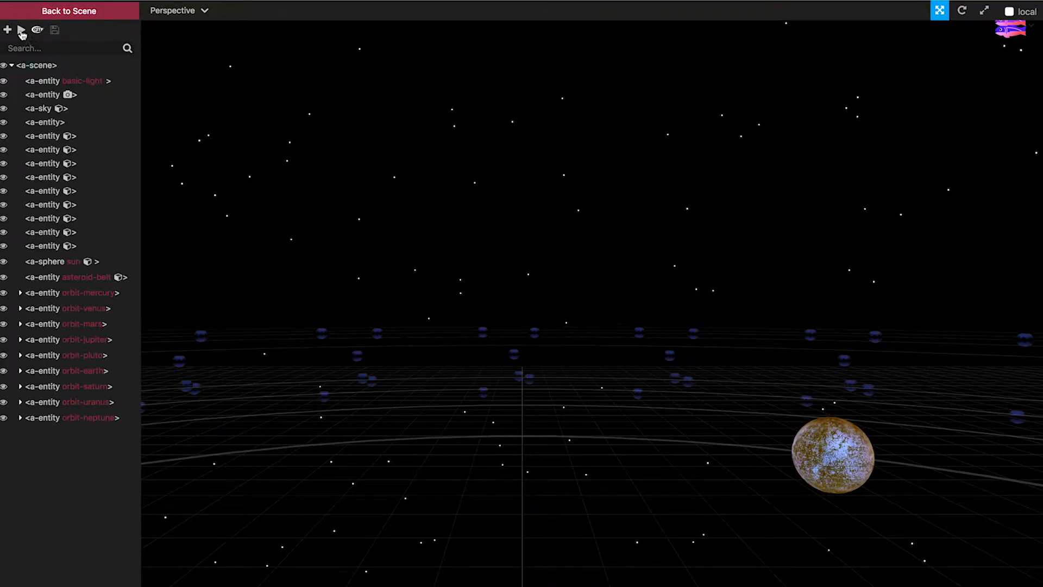
{"action": "mouse_move", "coordinate": [38, 29]}
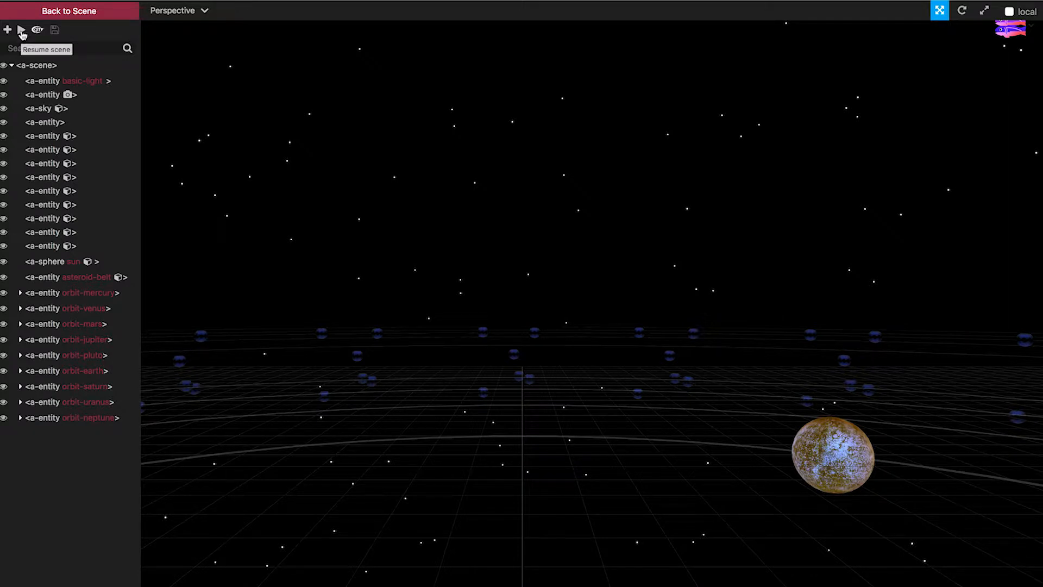
{"action": "left_click", "coordinate": [22, 29]}
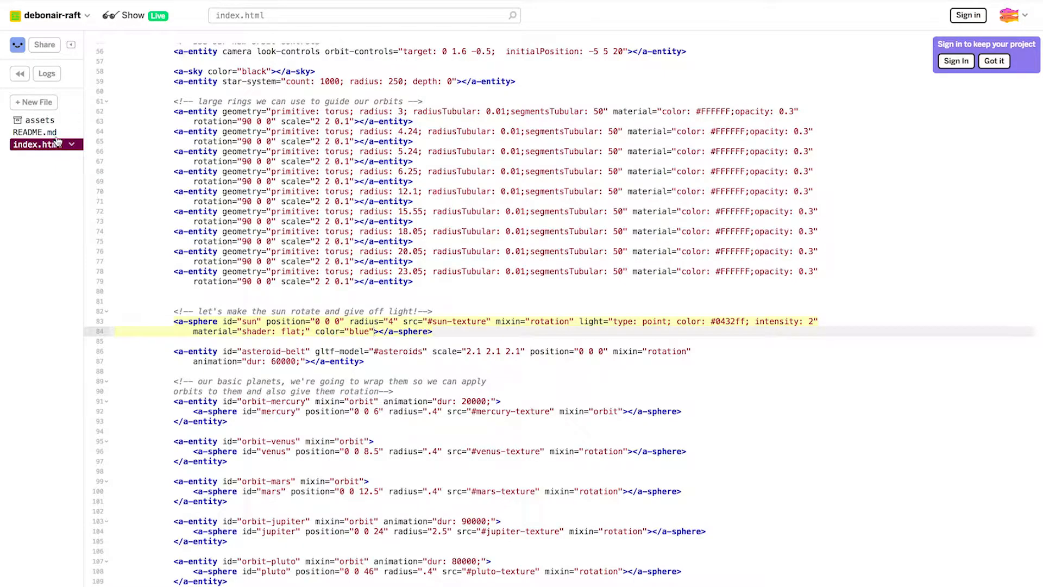
- Find the Animation Component notes in README.md and highlight the dur attribute
{"action": "left_click", "coordinate": [34, 131]}
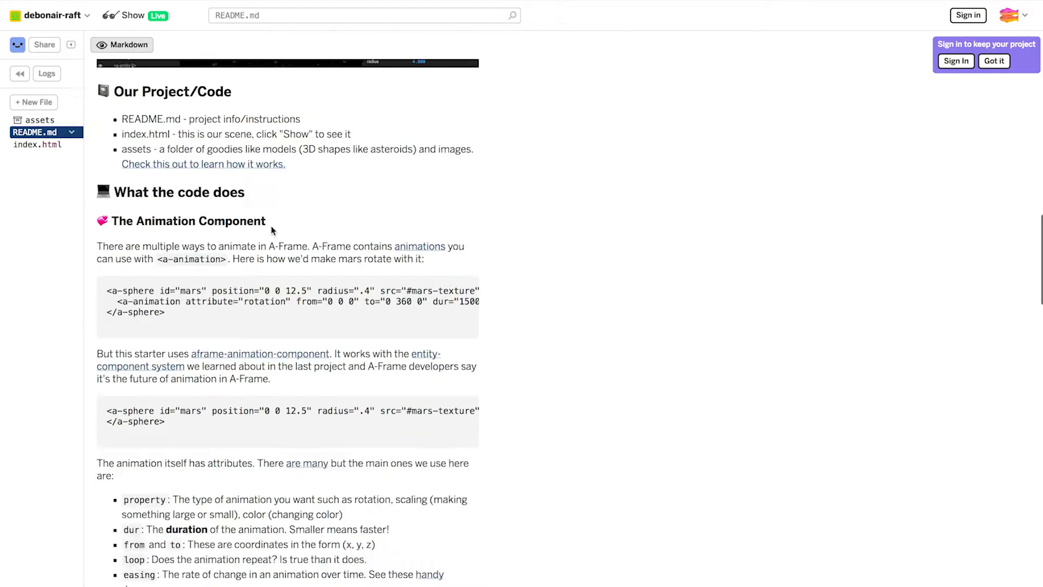
{"action": "scroll", "scroll_direction": "down", "scroll_amount": 3}
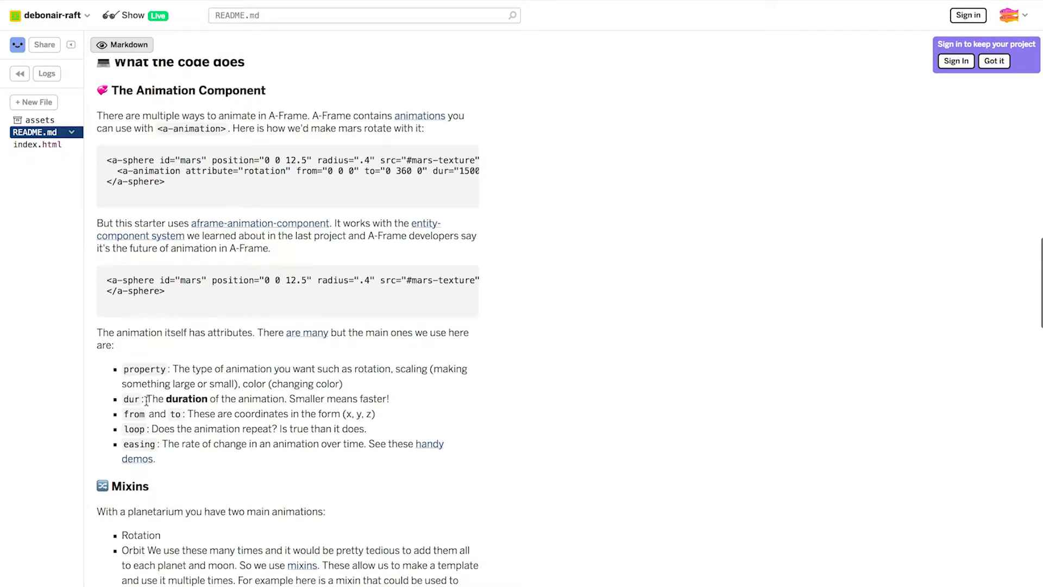
{"action": "double_click", "coordinate": [132, 398]}
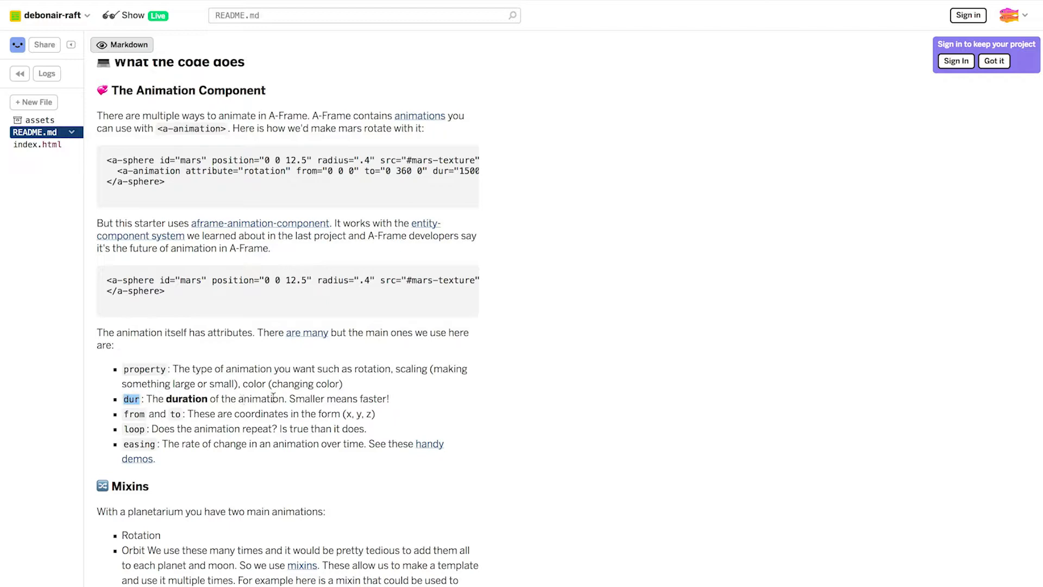
{"action": "double_click", "coordinate": [375, 399]}
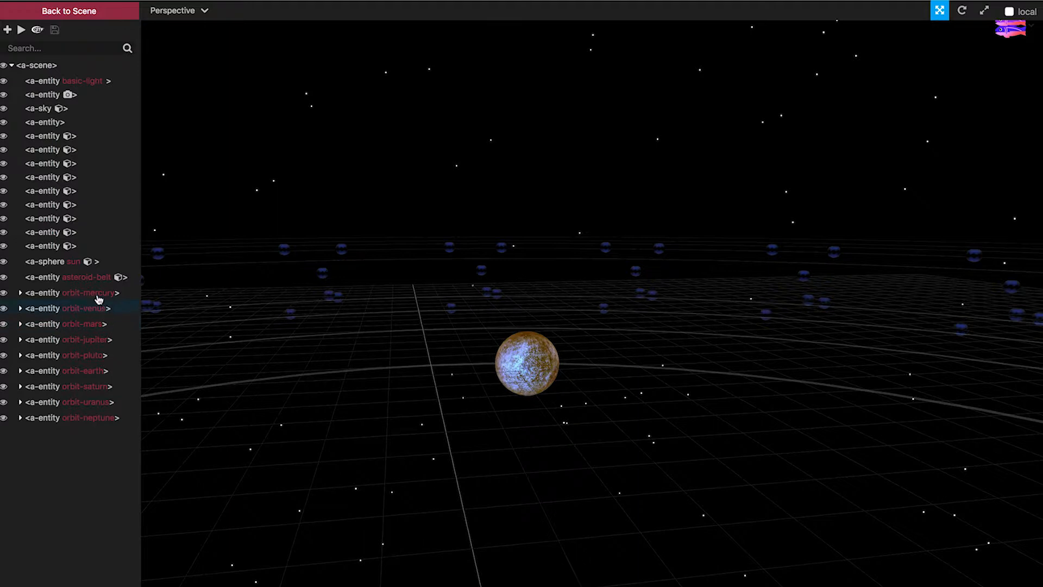
- Set orbit-mercury's ANIMATION dur to 80000 and copy its animation settings
{"action": "left_click", "coordinate": [73, 293]}
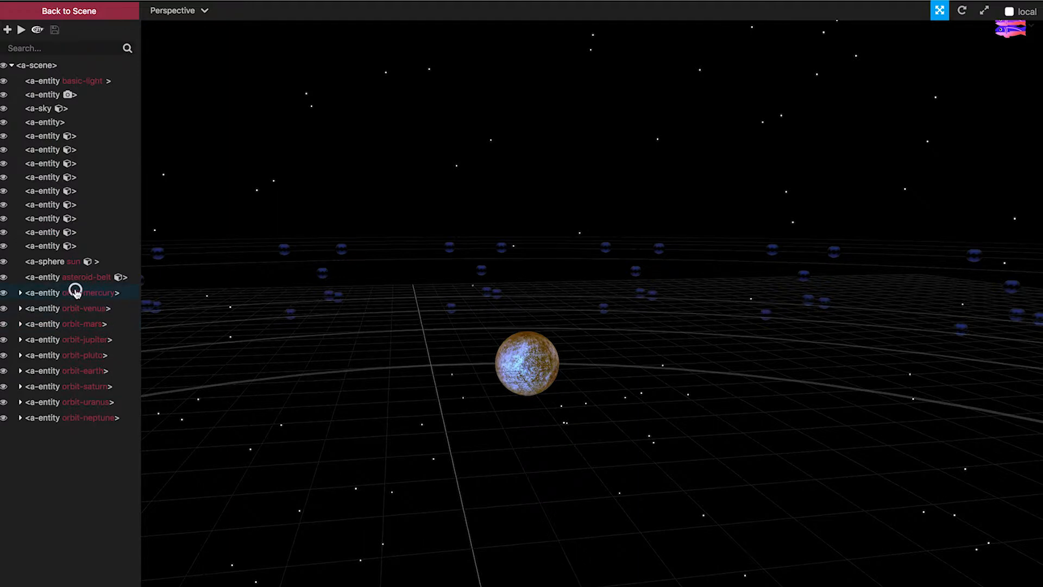
{"action": "left_click", "coordinate": [69, 292]}
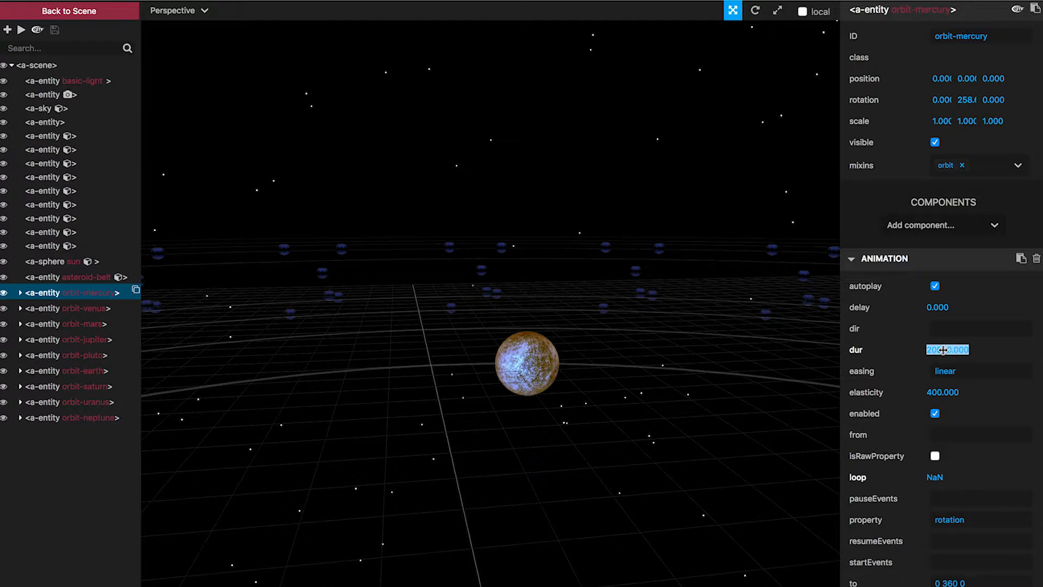
{"action": "type", "text": "80"}
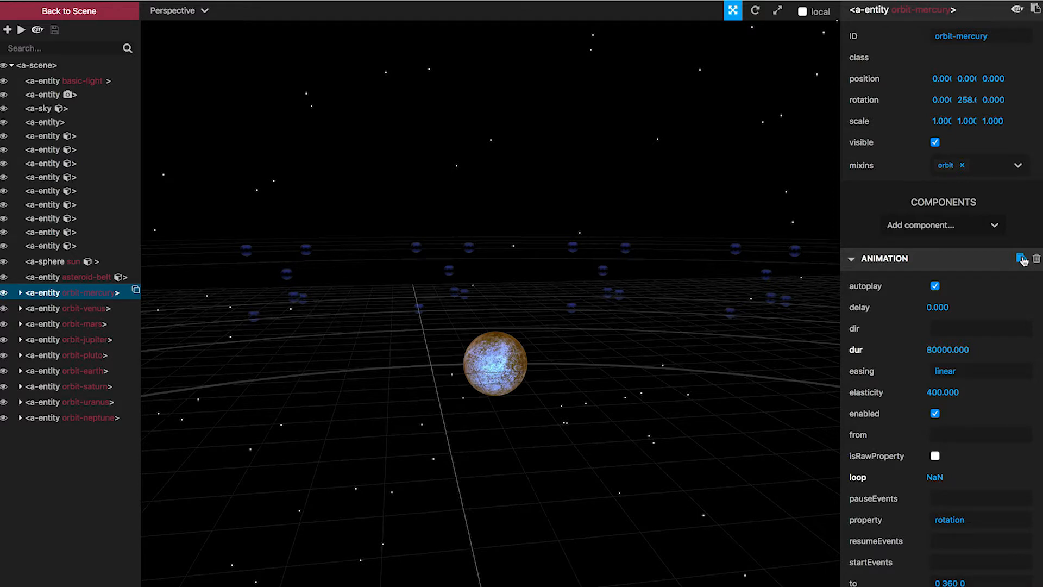
{"action": "left_click", "coordinate": [849, 258]}
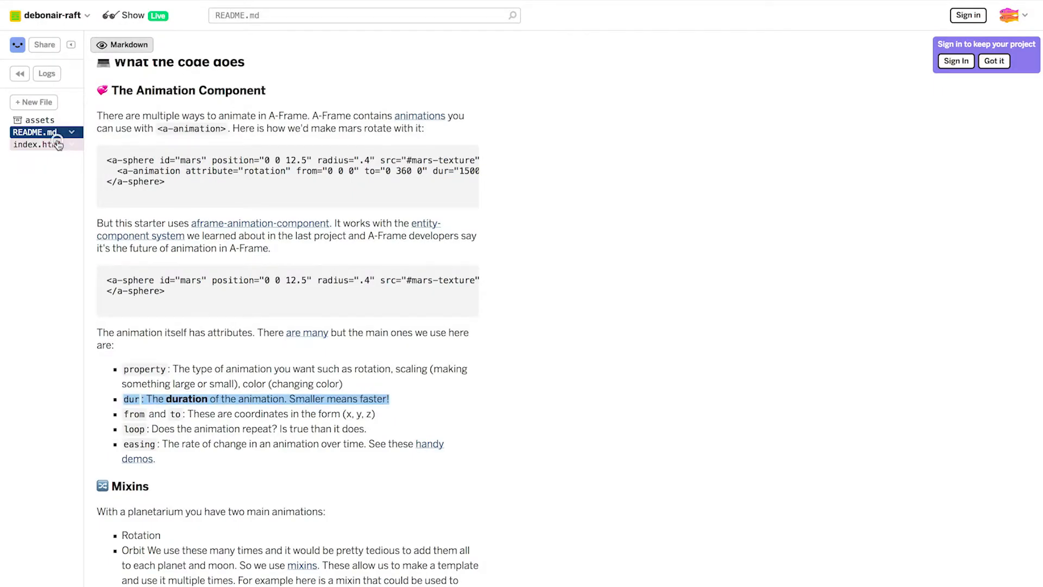
- Set orbit-mercury's dur to 80000 in index.html and show the live planetarium
{"action": "left_click", "coordinate": [39, 145]}
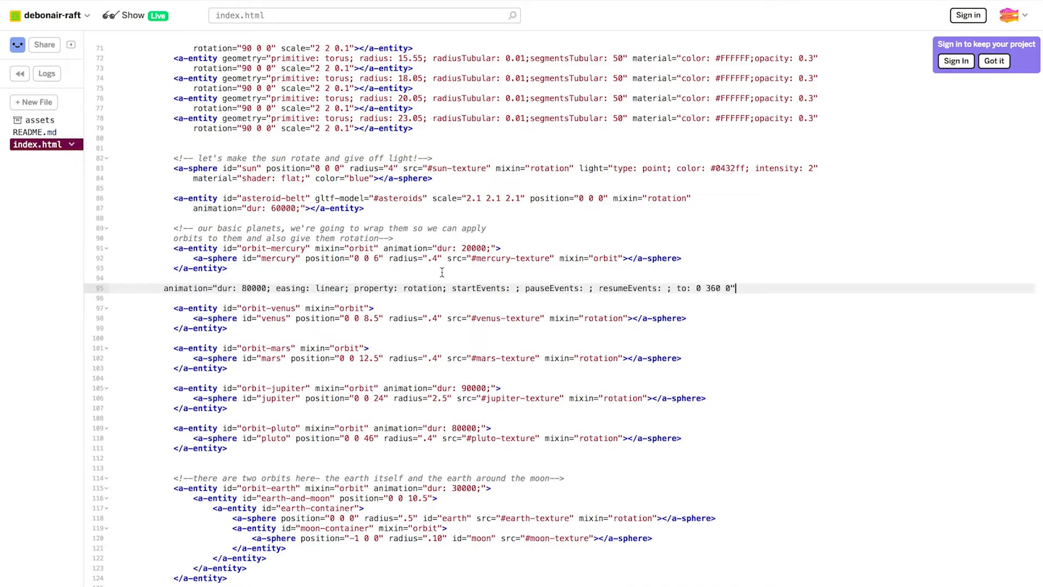
{"action": "mouse_move", "coordinate": [618, 336]}
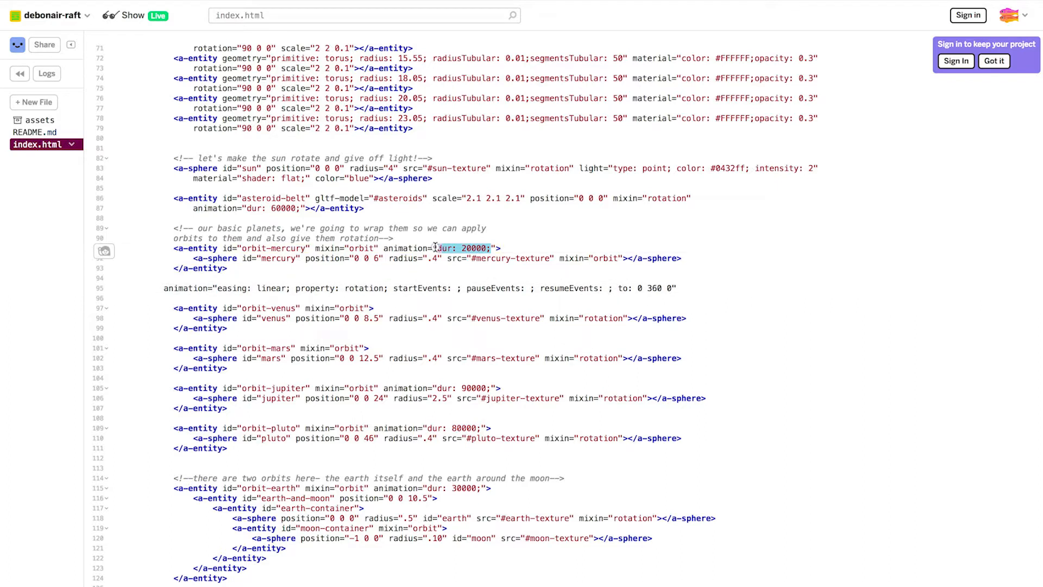
{"action": "type", "text": "80000"}
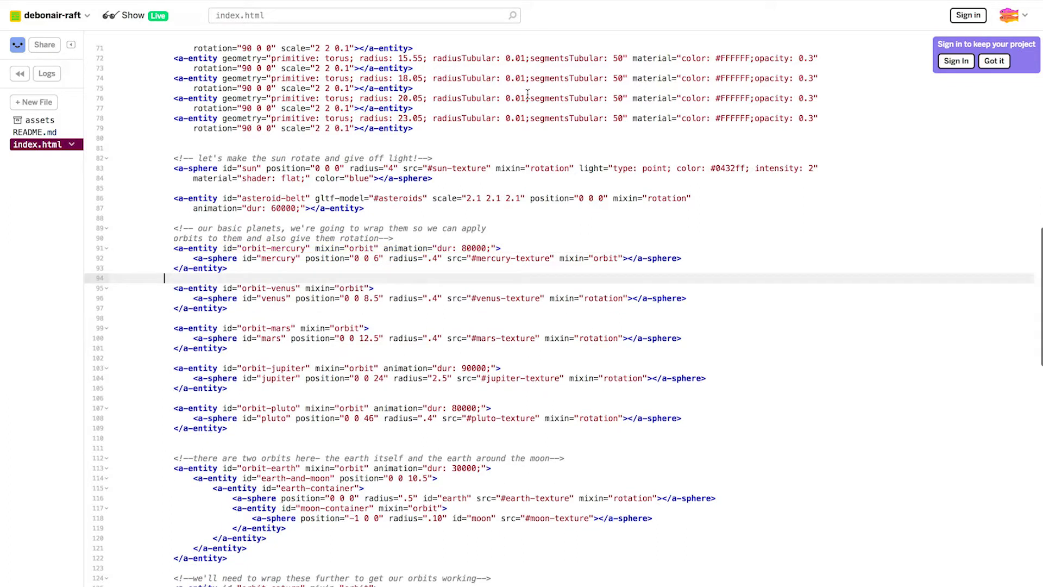
{"action": "left_click", "coordinate": [132, 15]}
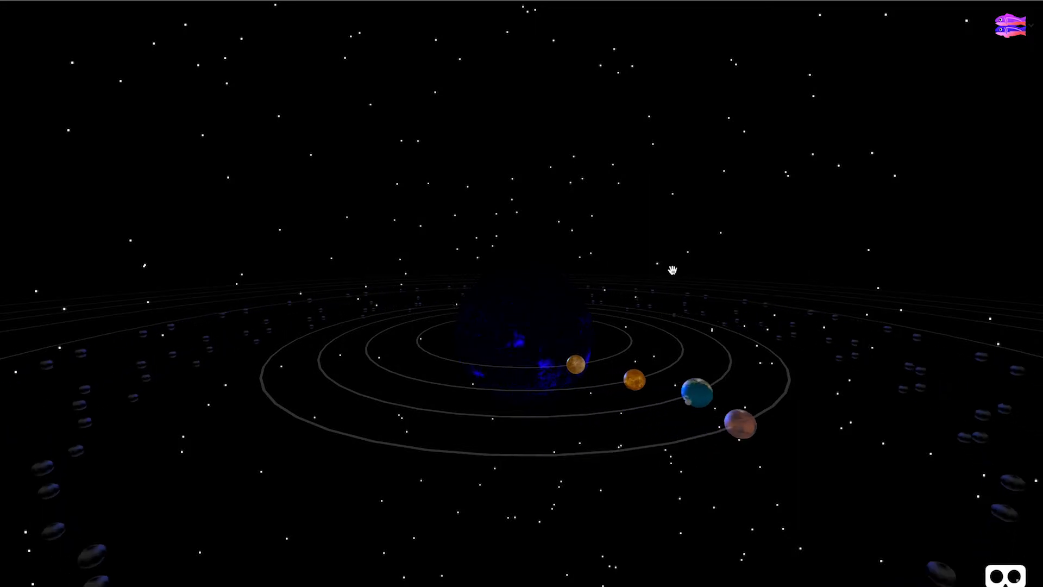